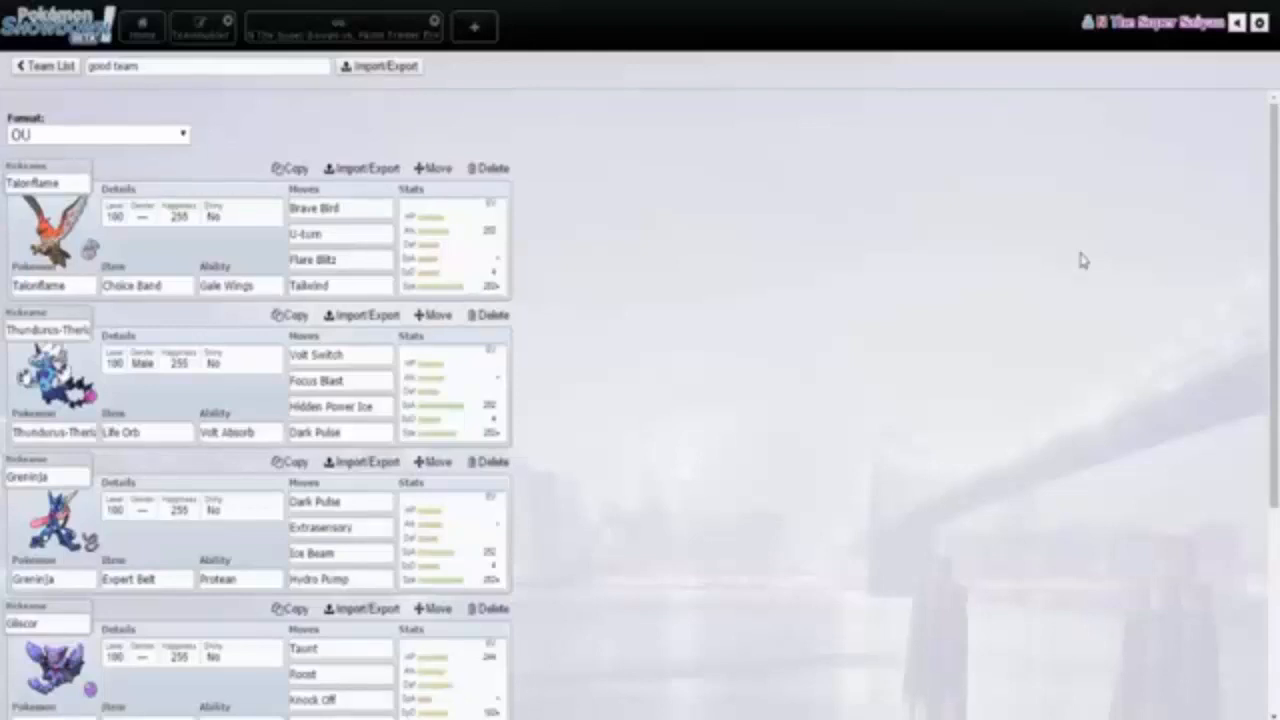
mouse_move(1148, 217)
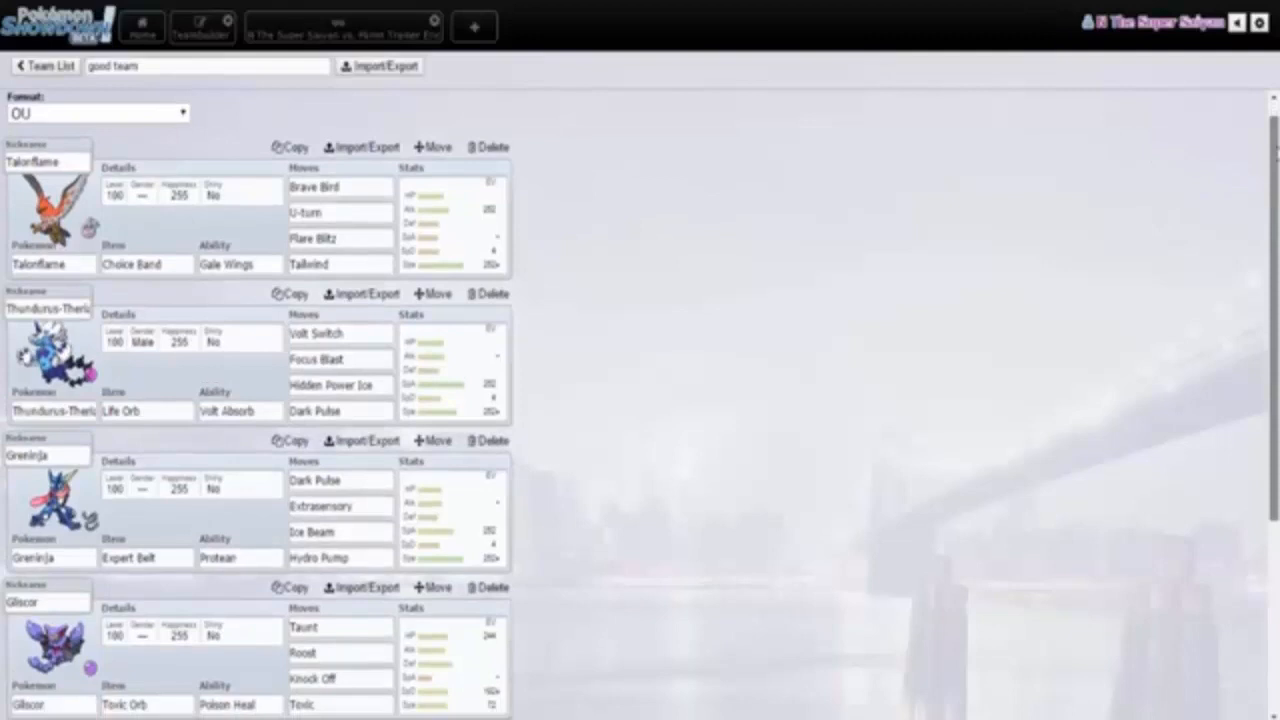
Scroll the team list past Gliscor until Ferrothorn with Stealth Rock appears
scroll("down", 3)
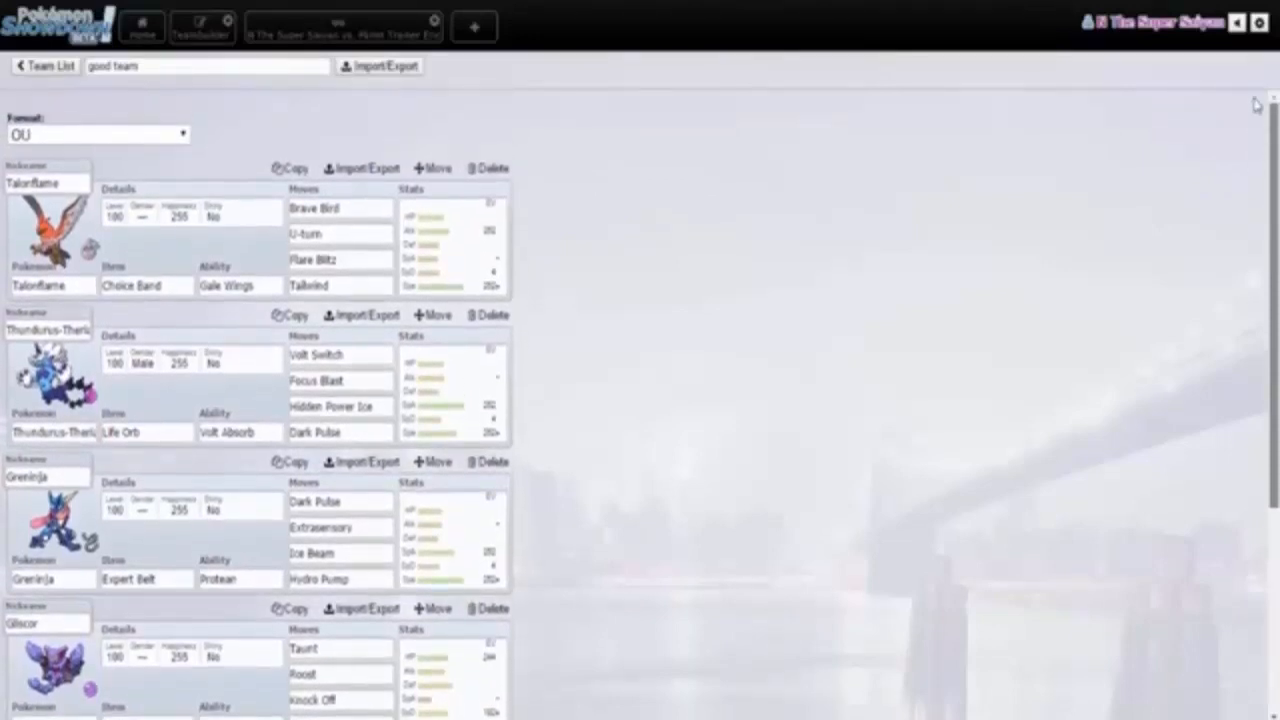
left_click(50, 285)
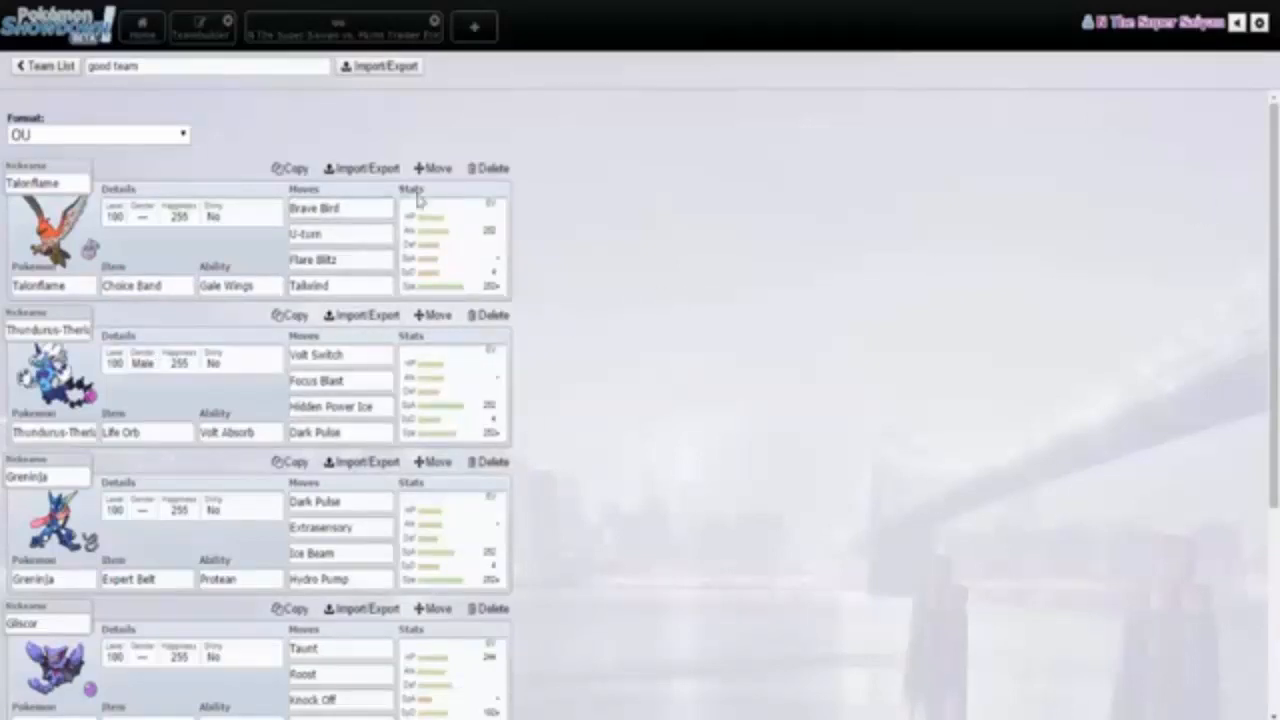
left_click(340, 208)
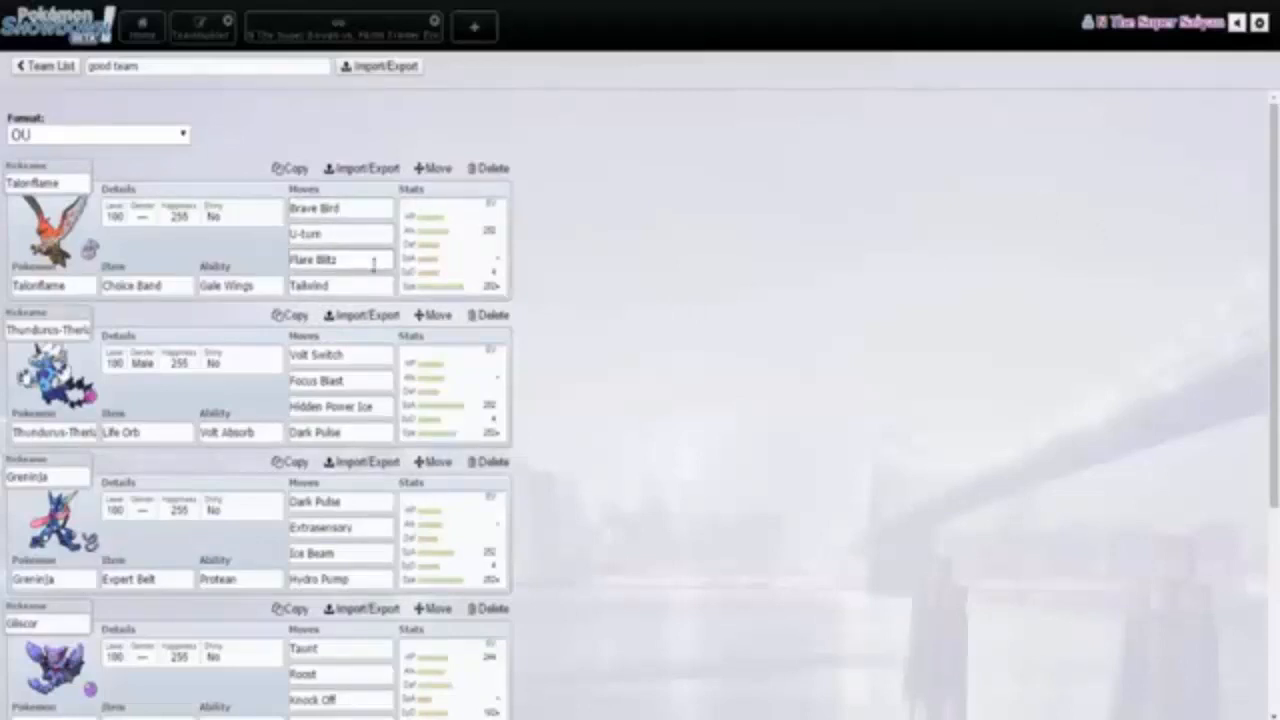
scroll("down", 3)
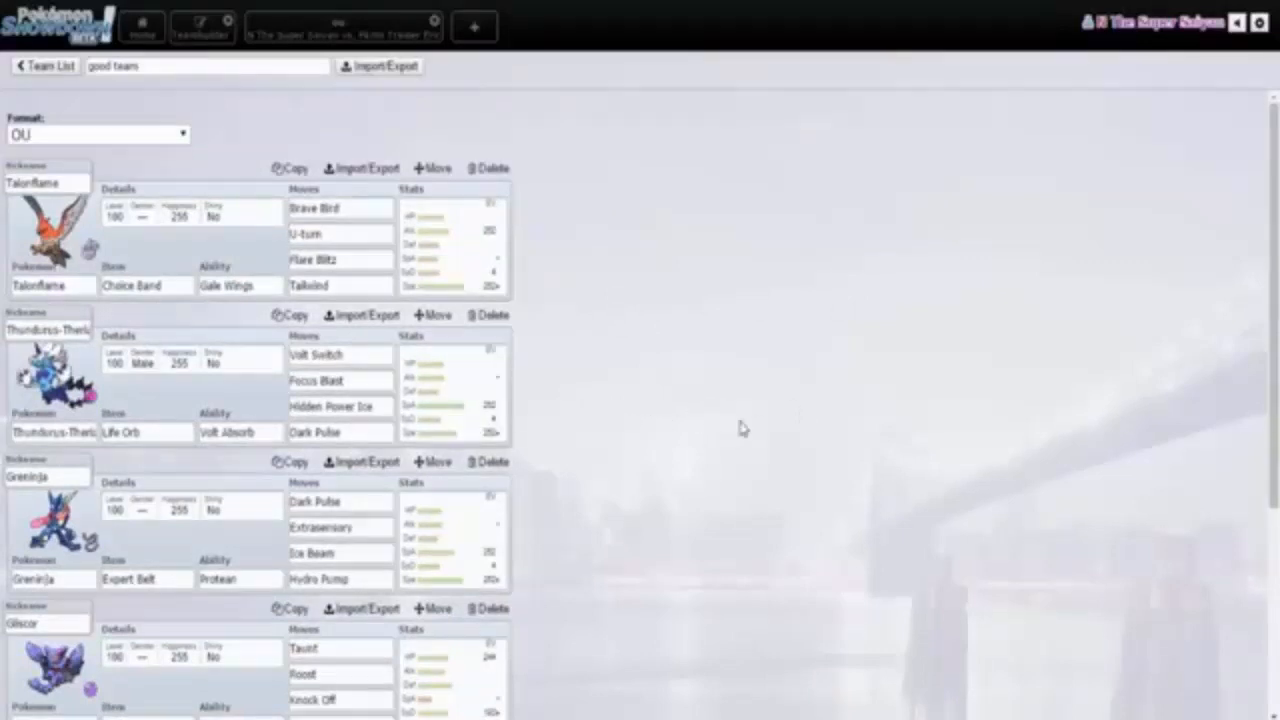
scroll("down", 3)
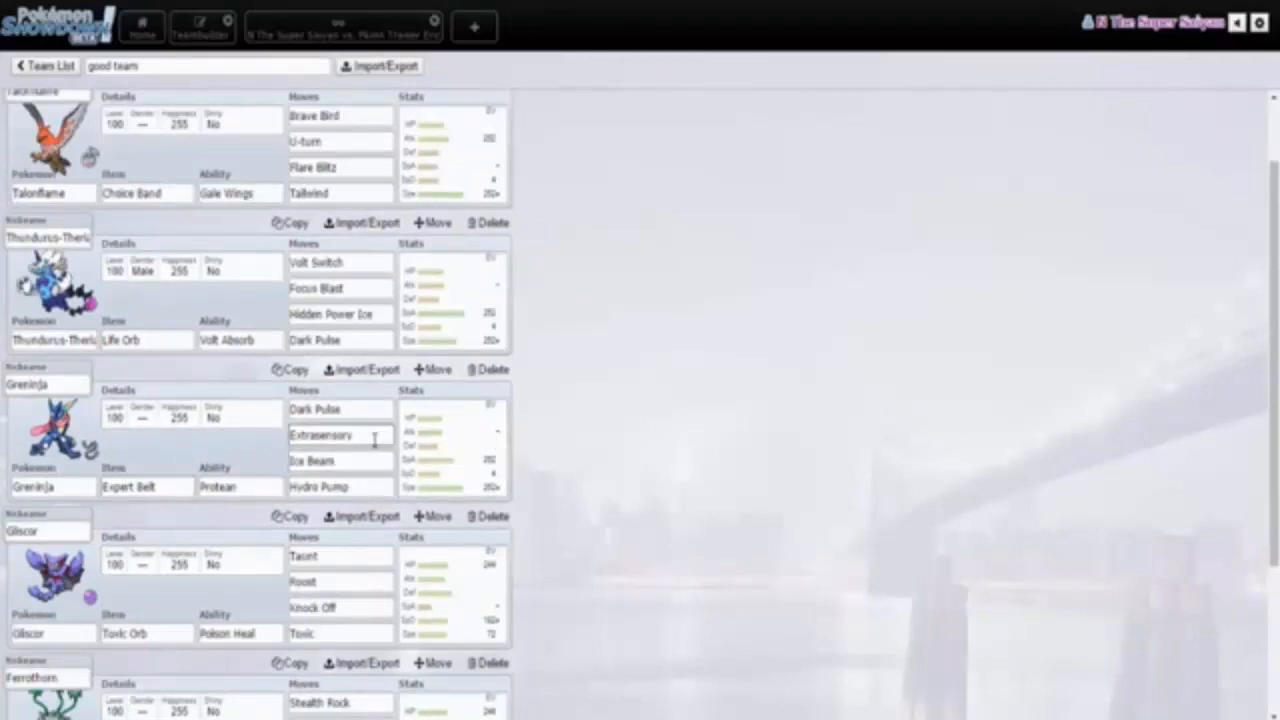
Scroll to the bottom to show Latios-Mega's Latiosite set with Defog, Draco Meteor, Psyshock, HP Fighting
scroll("down", 3)
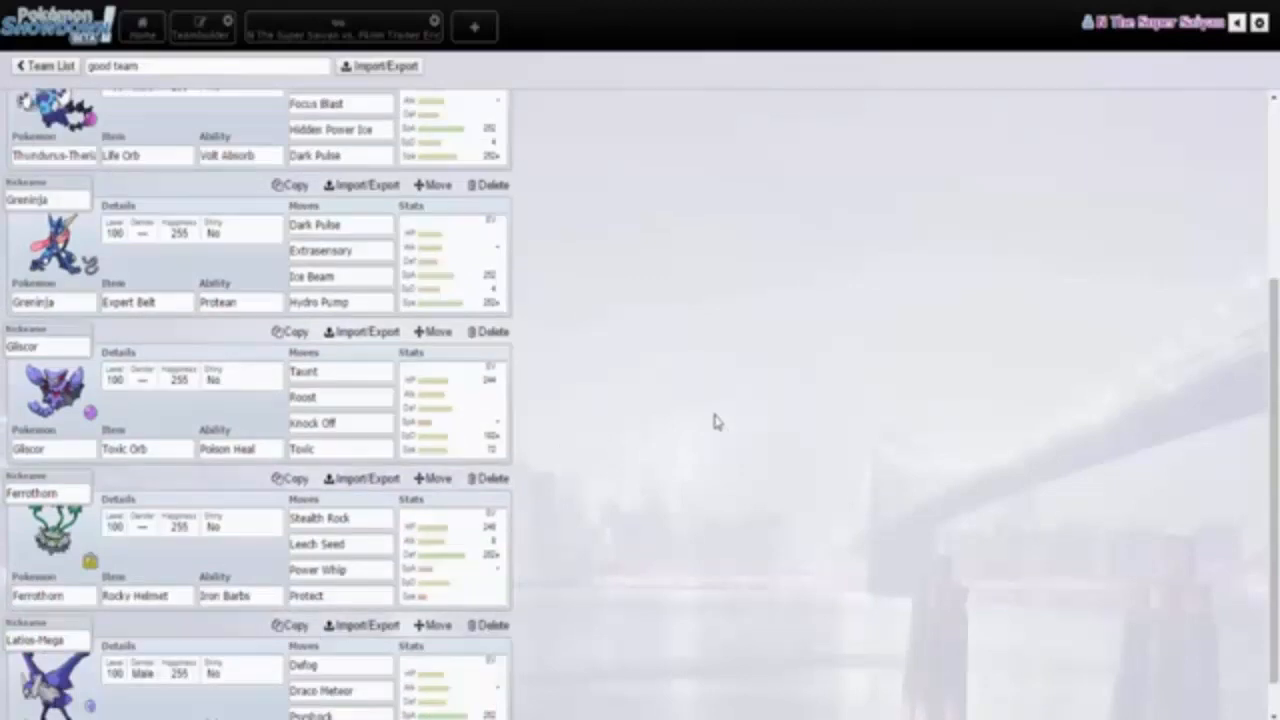
scroll("down", 3)
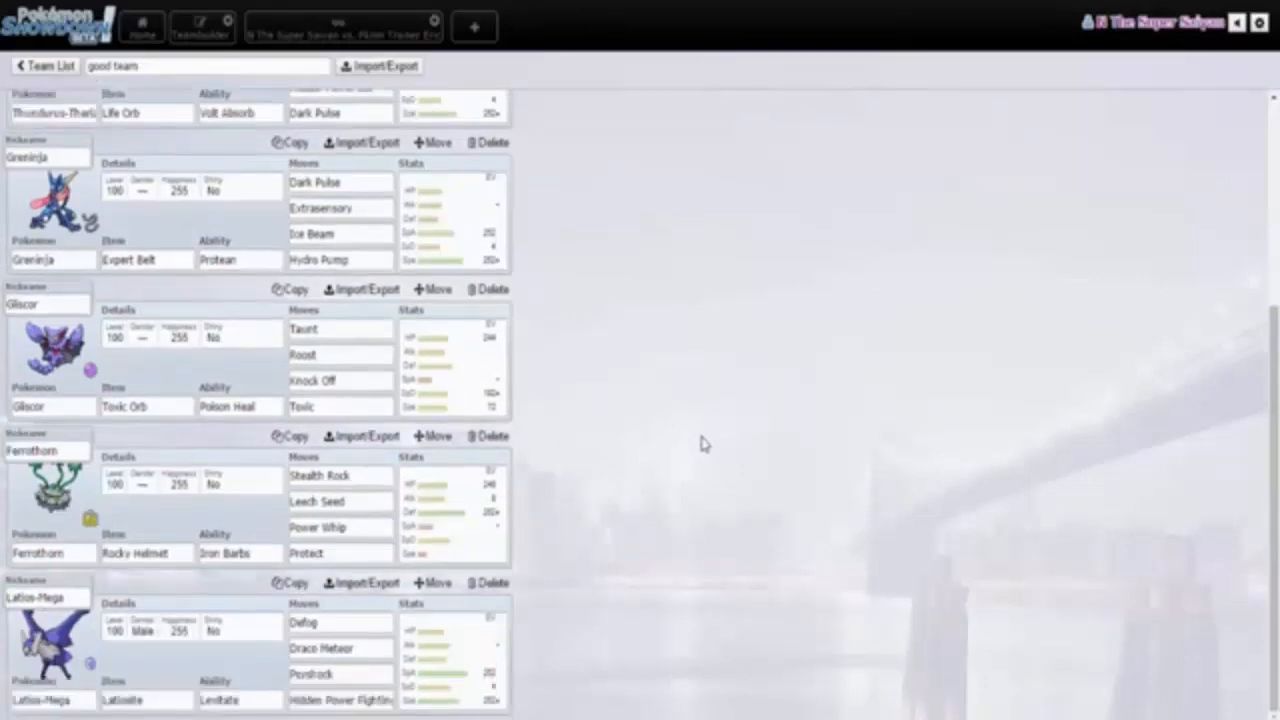
mouse_move(166, 386)
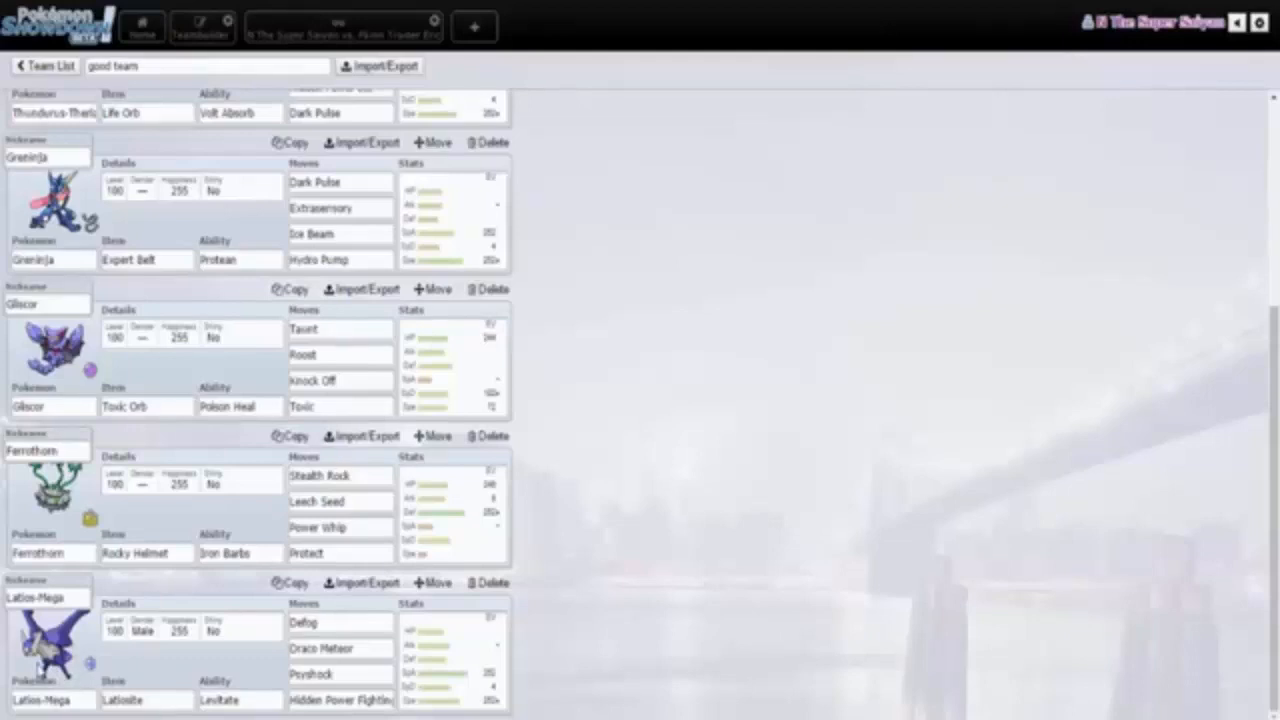
left_click(340, 648)
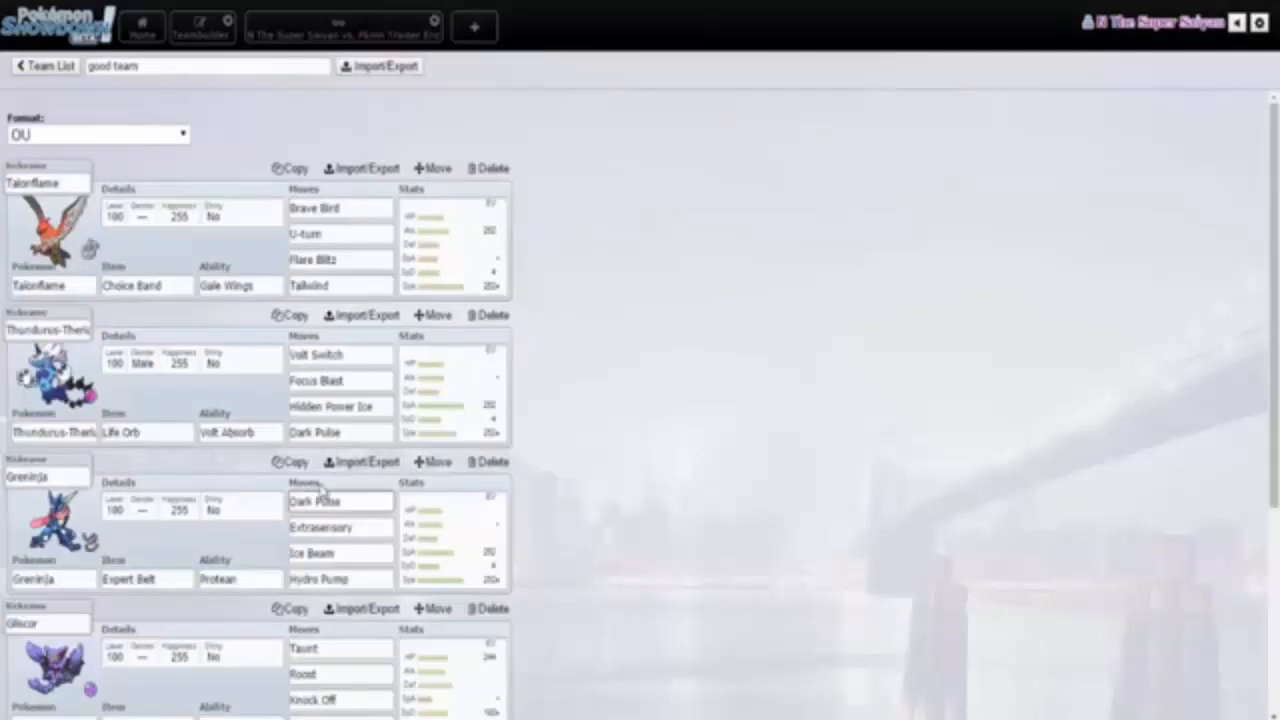
scroll("down", 3)
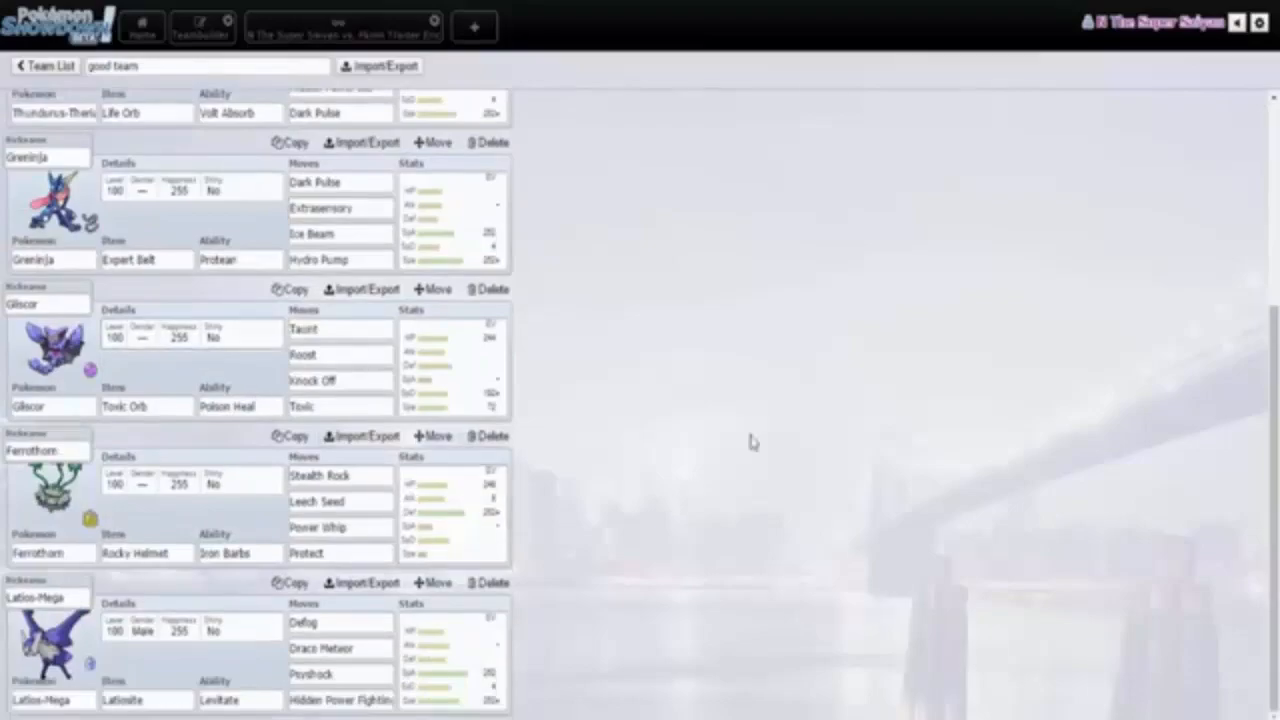